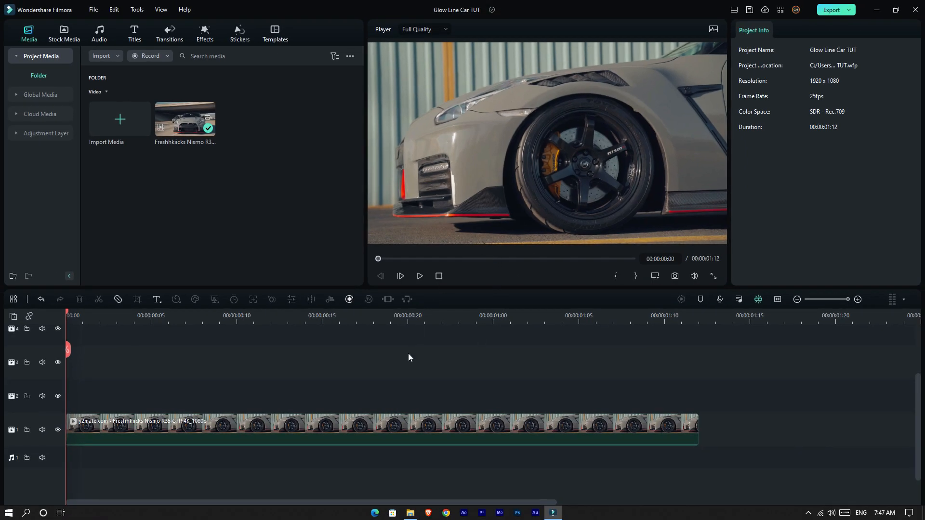
Add a Circle mask to the car clip
left_click(381, 425)
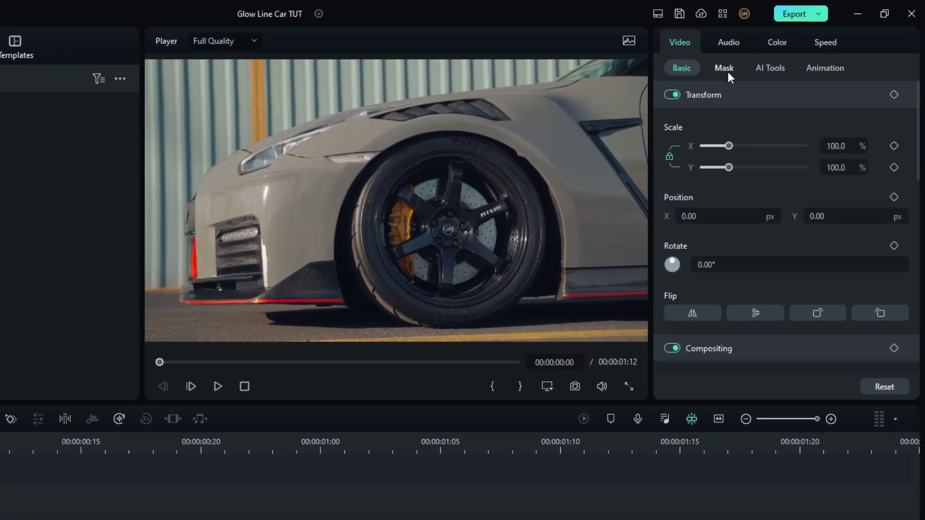
left_click(724, 67)
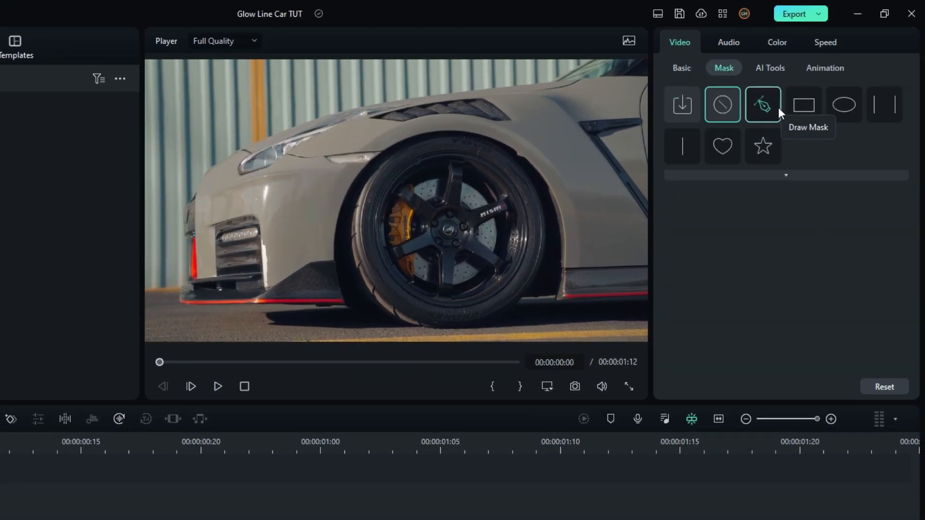
mouse_move(844, 104)
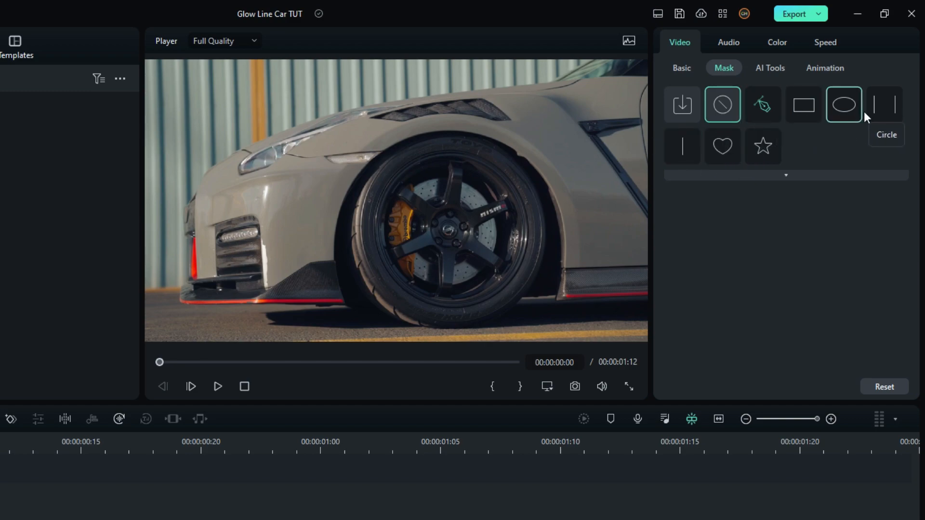
left_click(842, 104)
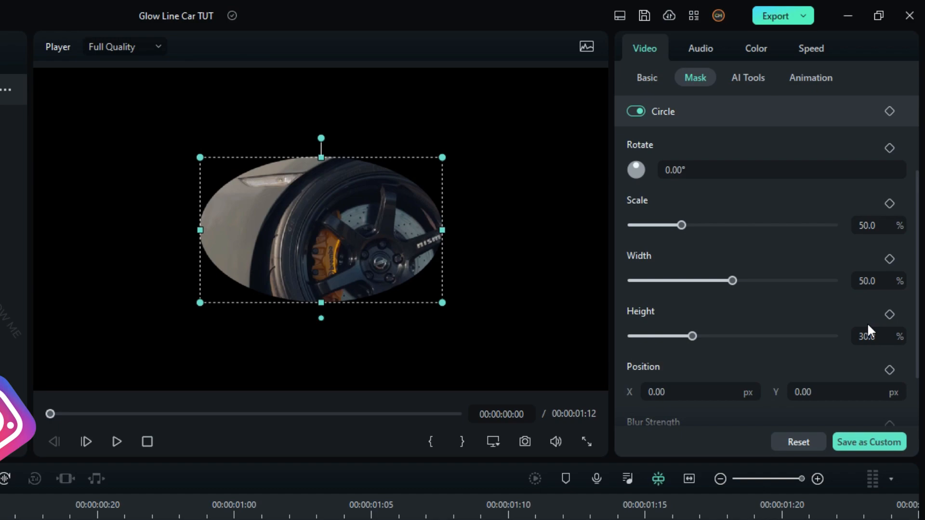
Set mask height to 50%, fit it over the wheel rim, and test Invert Mask
left_click(878, 336)
type("50")
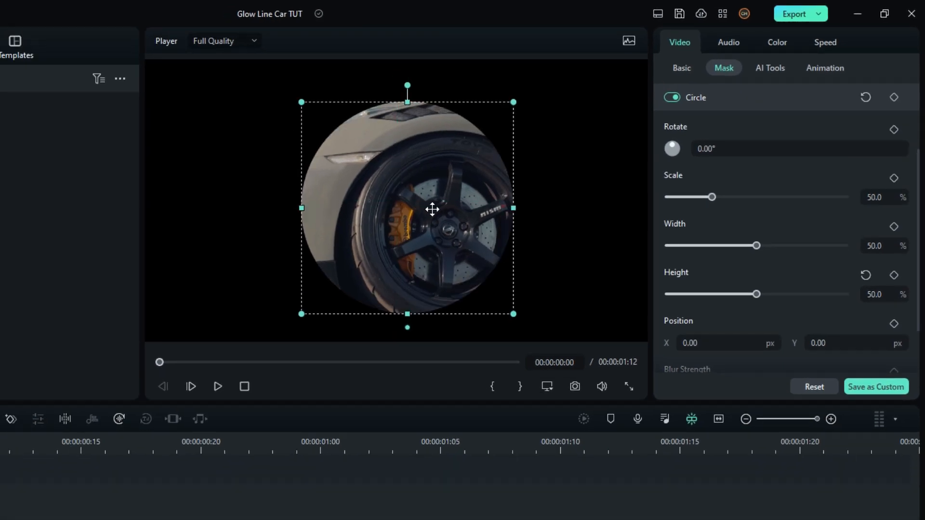
left_click_drag(431, 209, 447, 229)
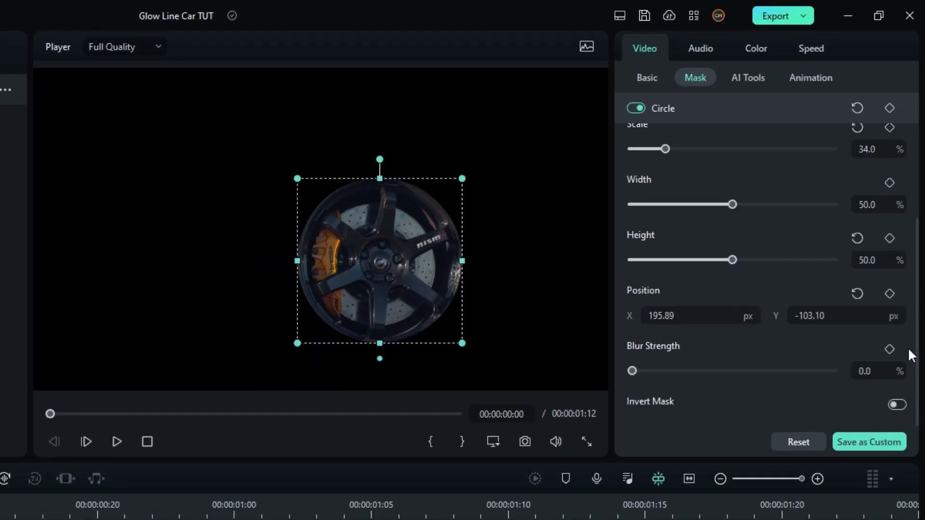
left_click(895, 404)
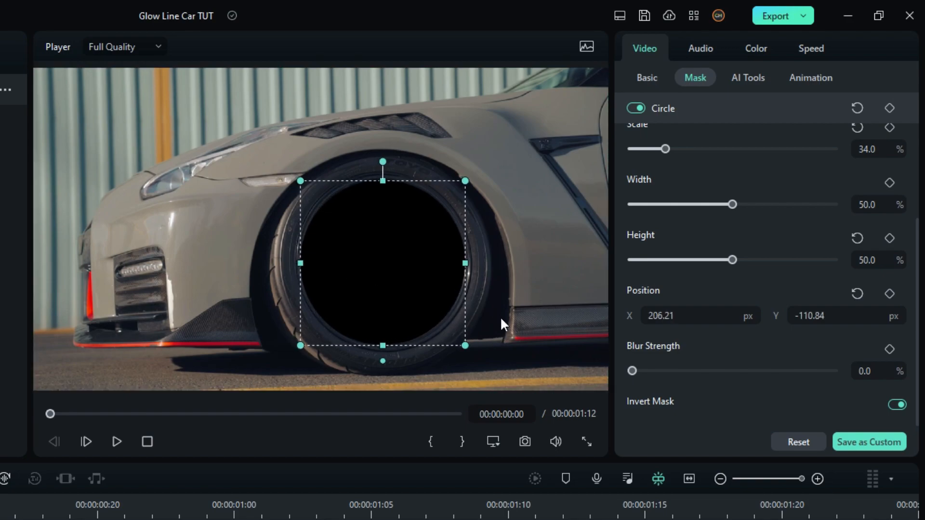
left_click(895, 404)
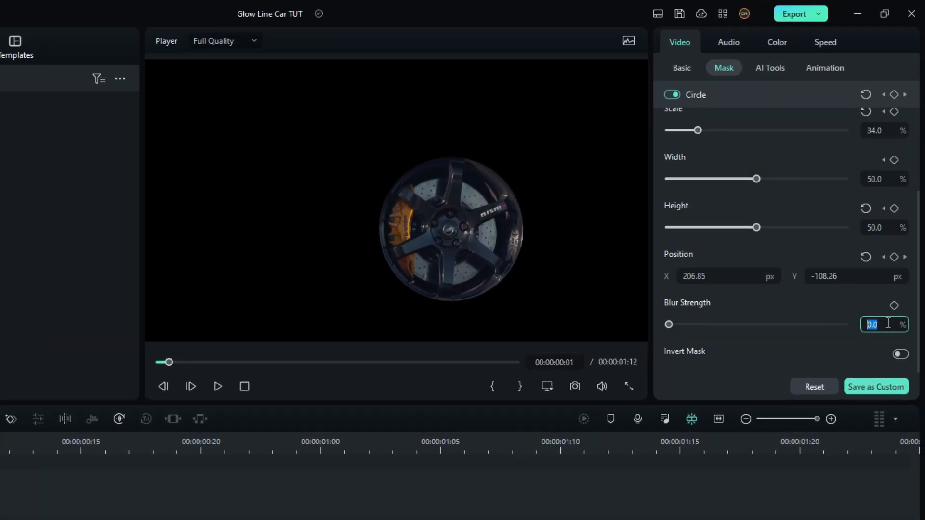
Set the mask's Blur Strength to 2.0%
type("2.0")
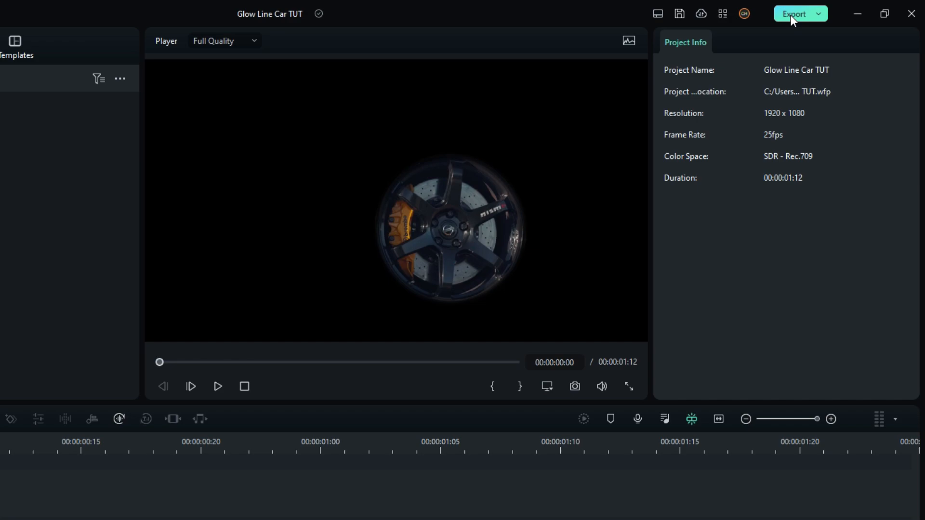
Export the masked wheel as an MP4 named Wheel and close the finished export window
left_click(795, 14)
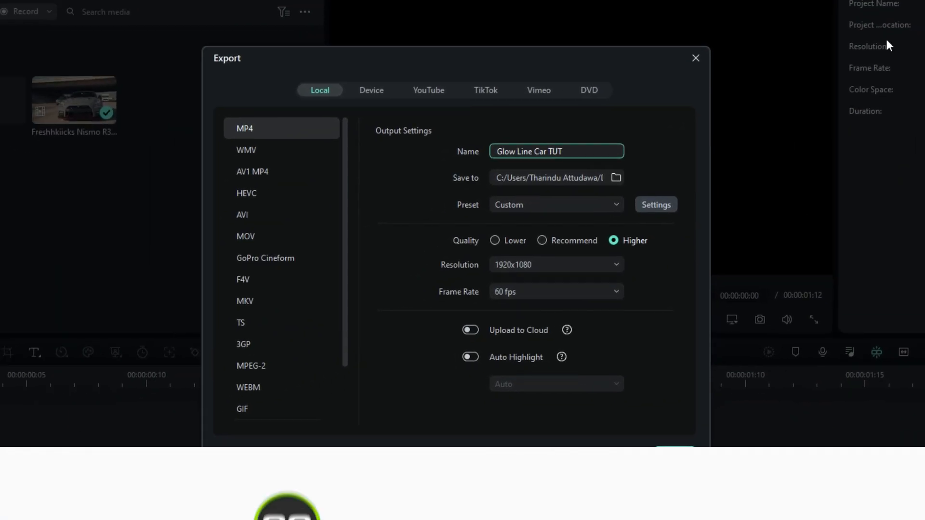
type("Wheel")
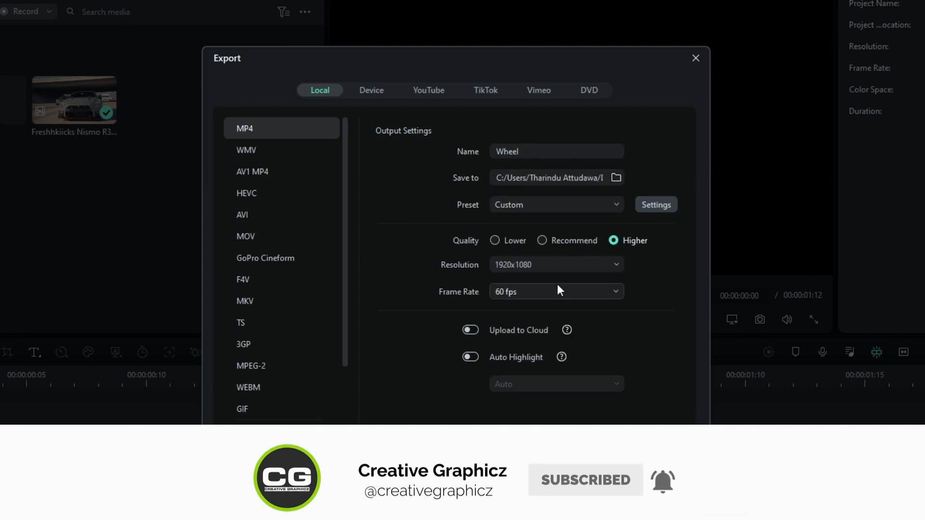
left_click(695, 58)
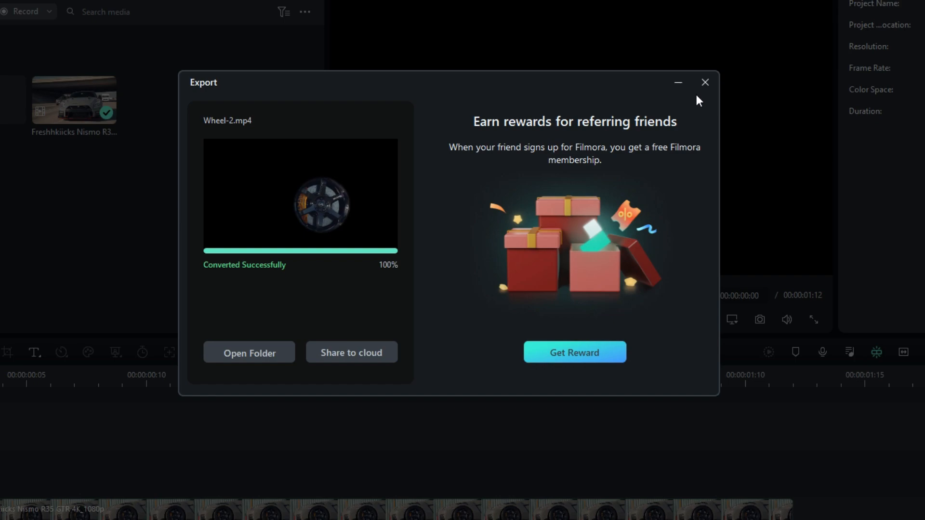
left_click(704, 82)
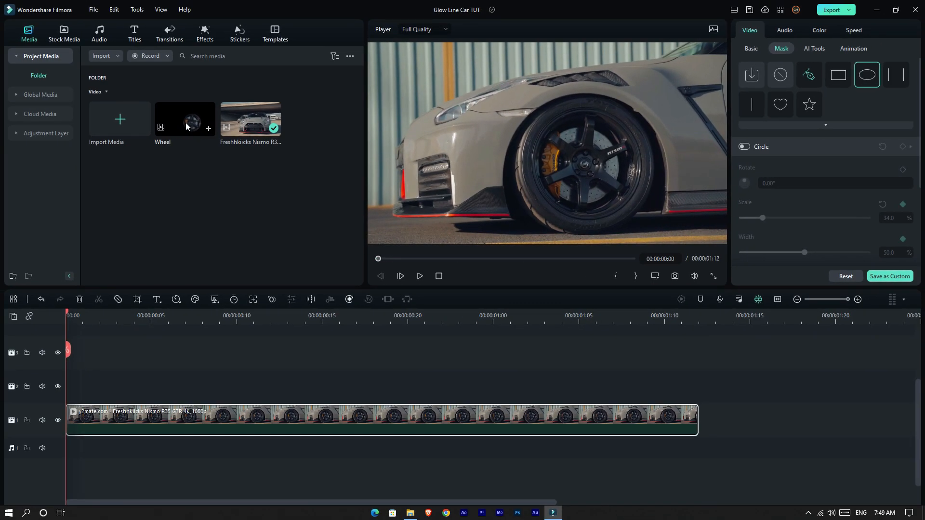
Place the exported Wheel clip on track 2 above the car clip
left_click_drag(184, 118, 49, 383)
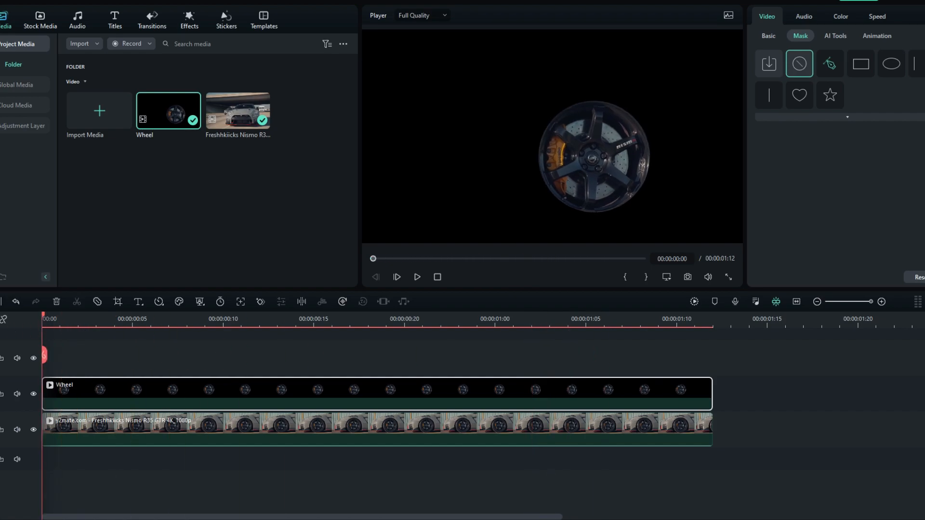
left_click(694, 301)
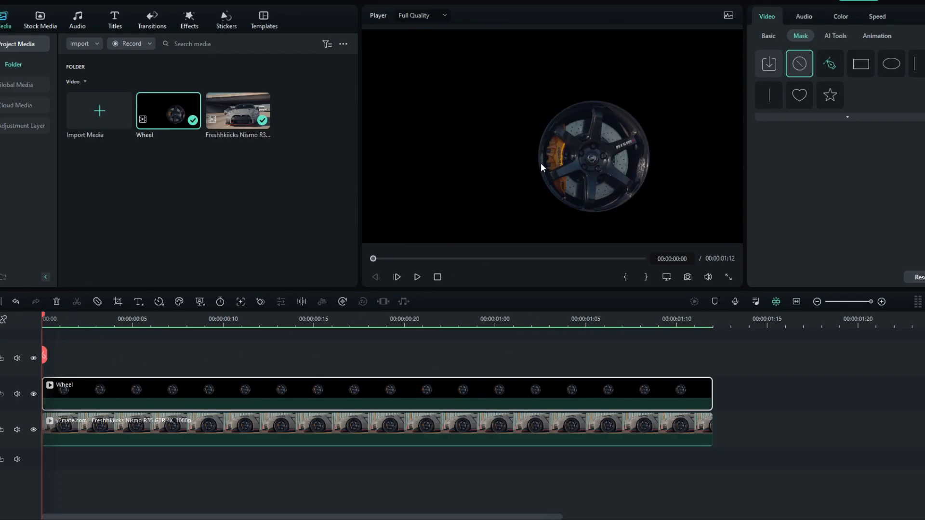
mouse_move(644, 124)
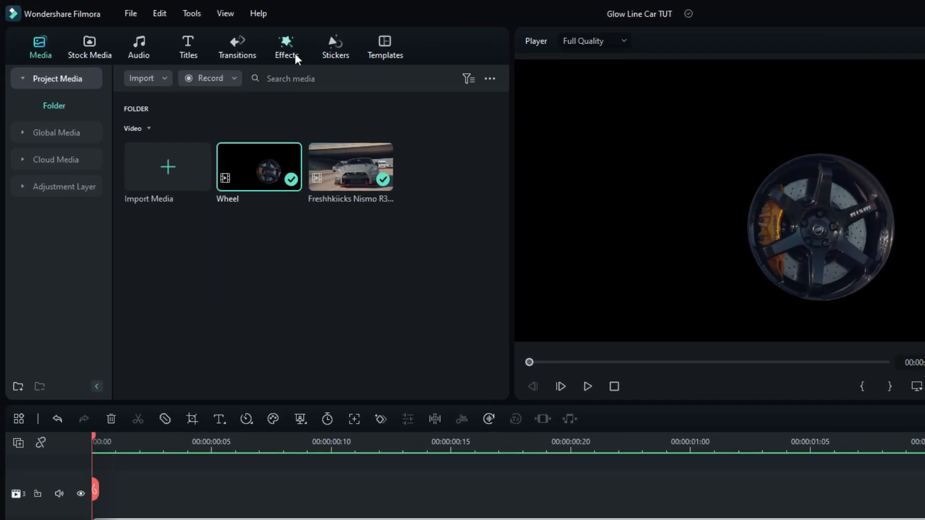
Apply Remove Black BG from the Favorites effects to the Wheel clip
left_click(286, 46)
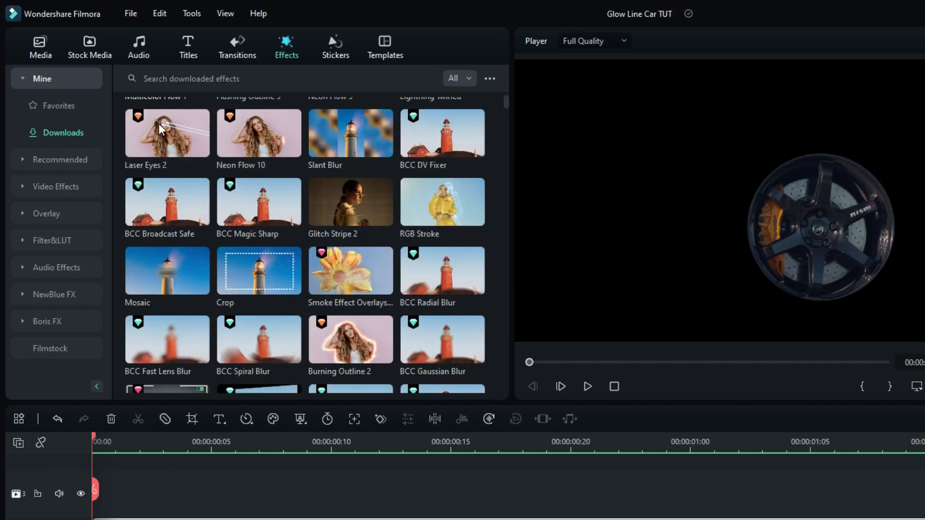
left_click(58, 105)
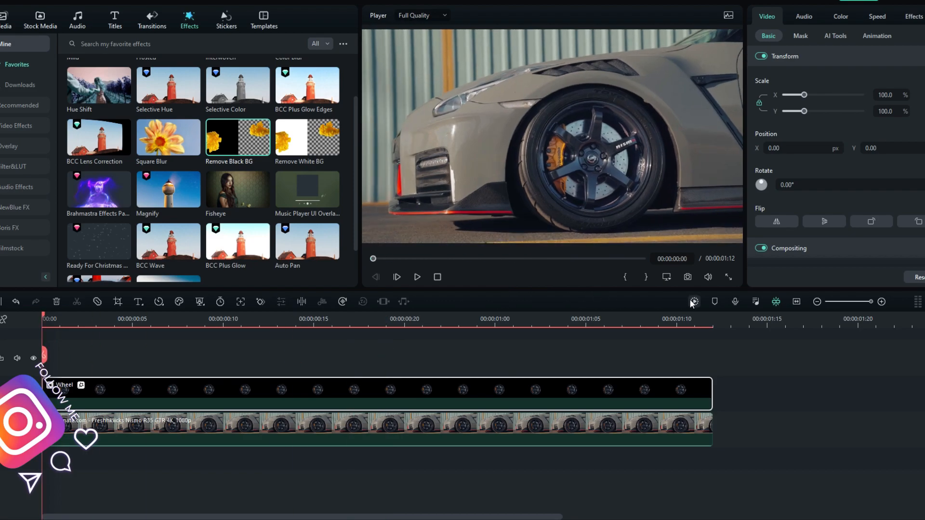
left_click(693, 302)
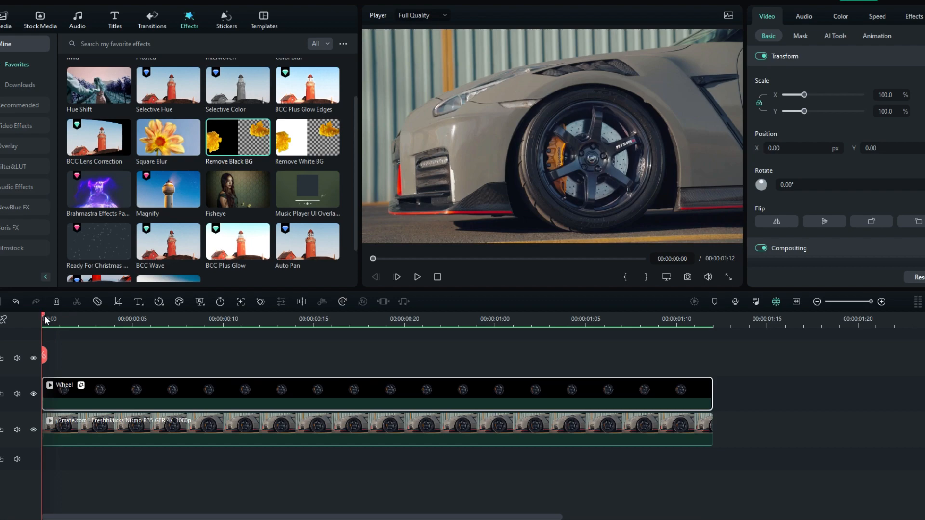
left_click(567, 318)
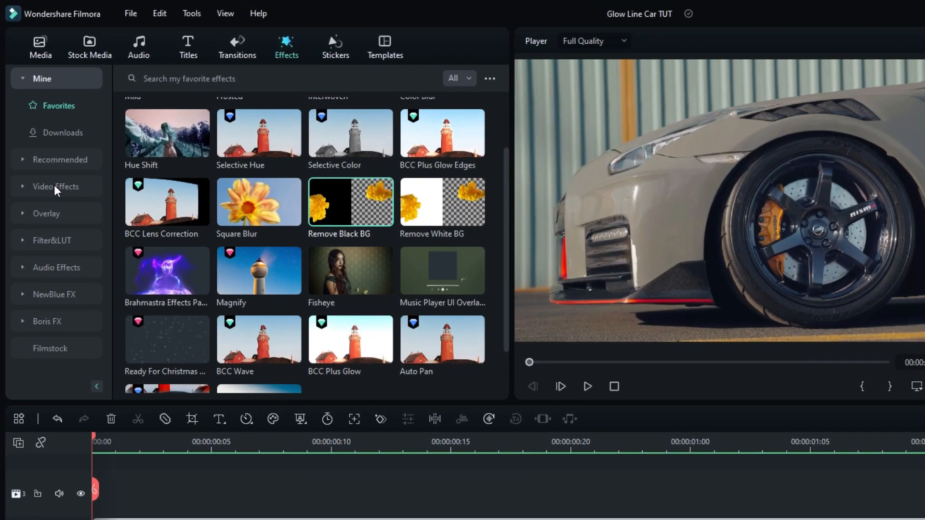
Apply Neon Flow 10 and Multicolor Flow 1 from Video Effects > AI Portrait to the Wheel clip
left_click(55, 186)
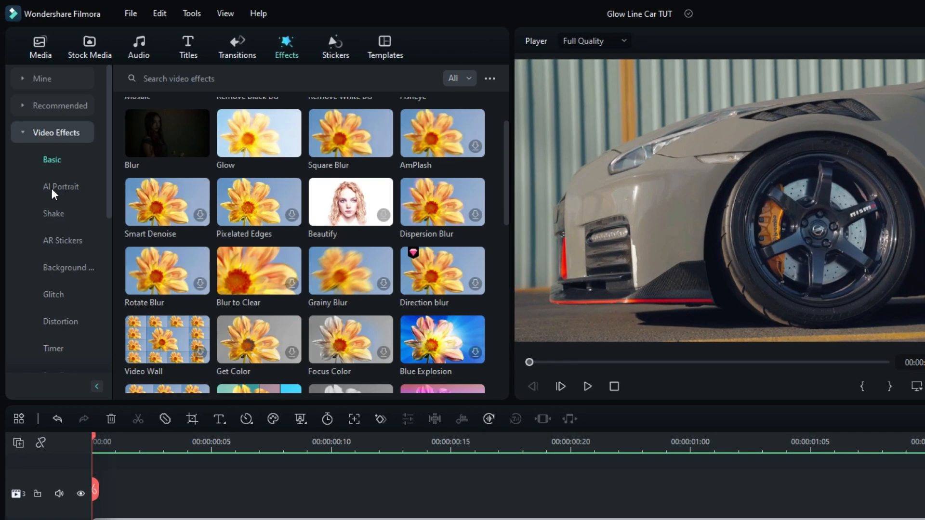
left_click(61, 187)
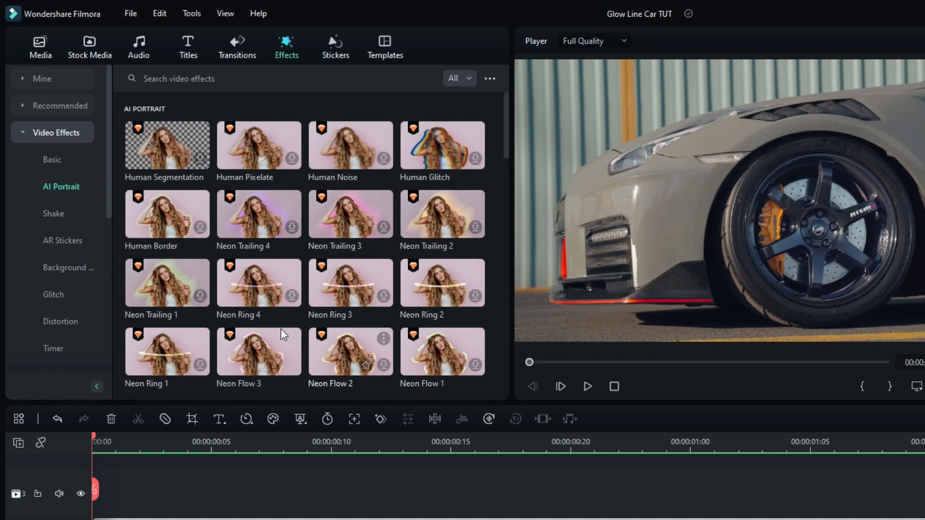
scroll("down", 3)
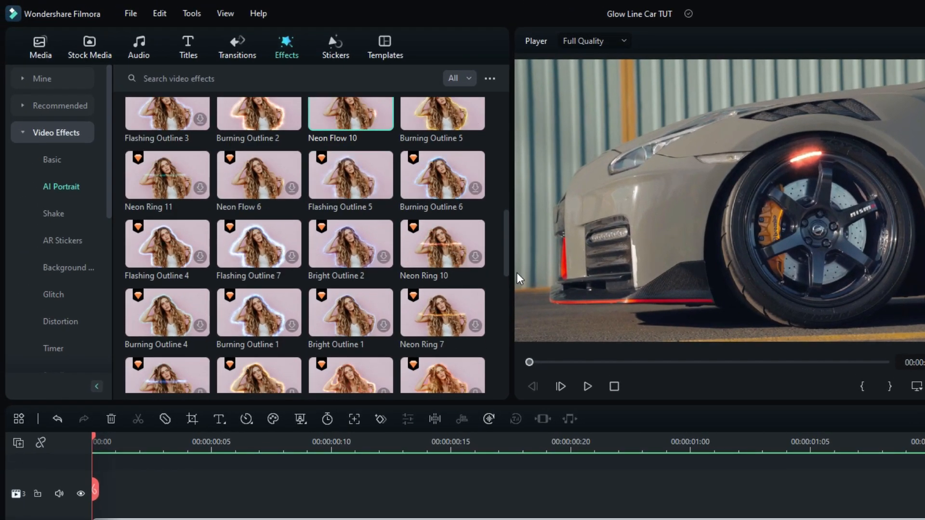
scroll("down", 3)
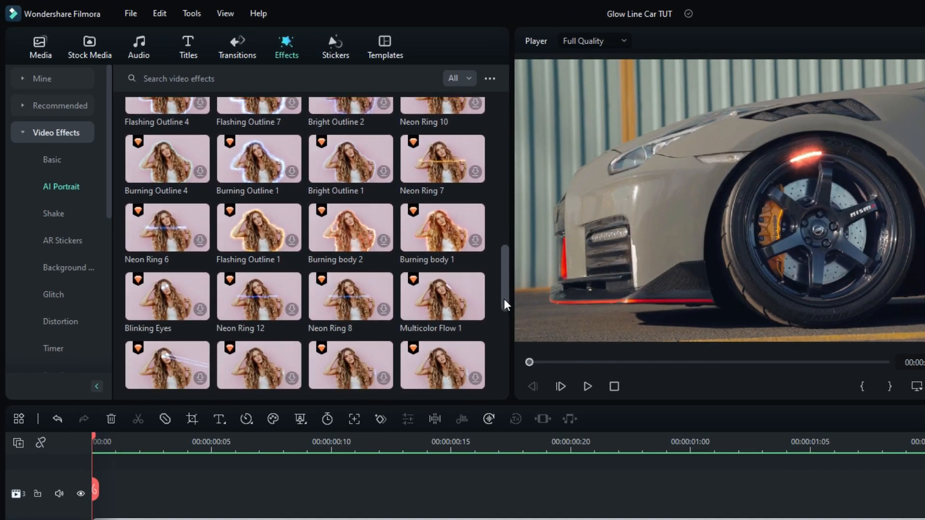
scroll("down", 3)
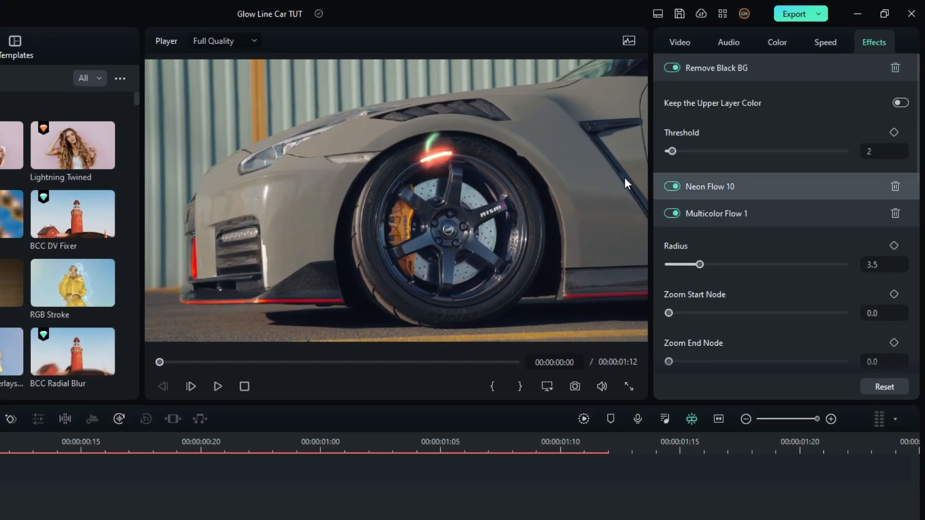
Disable Neon Flow 10; give Multicolor Flow 1 alpha start 0.1, display range 0.2, adjusted Random Color
left_click(670, 186)
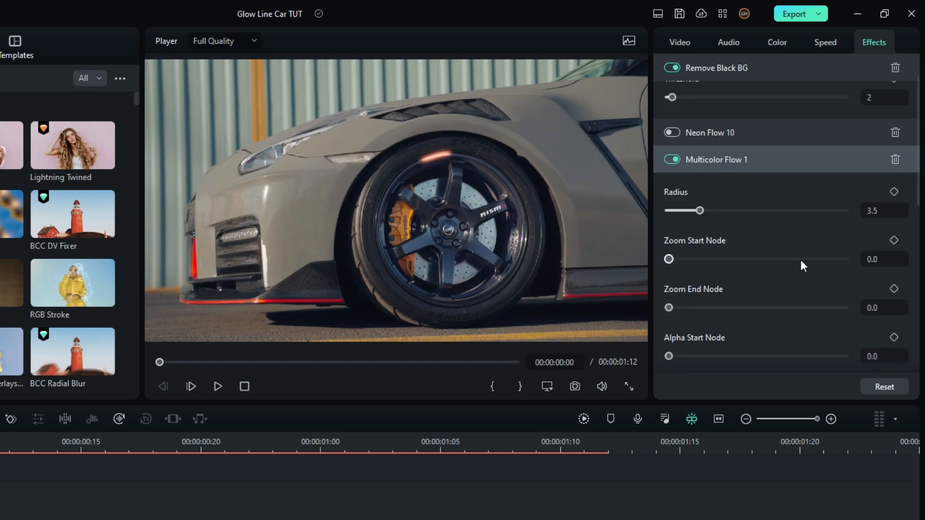
scroll("down", 3)
type("0.1")
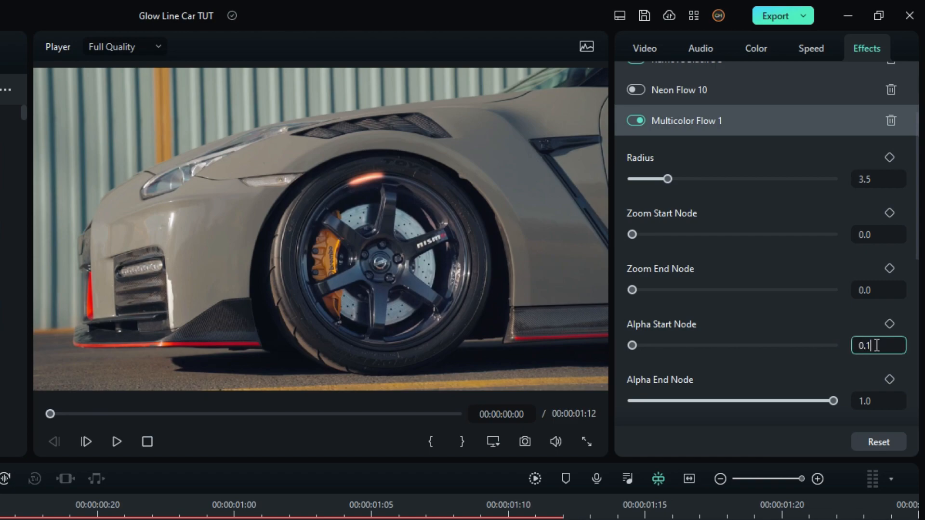
scroll("down", 3)
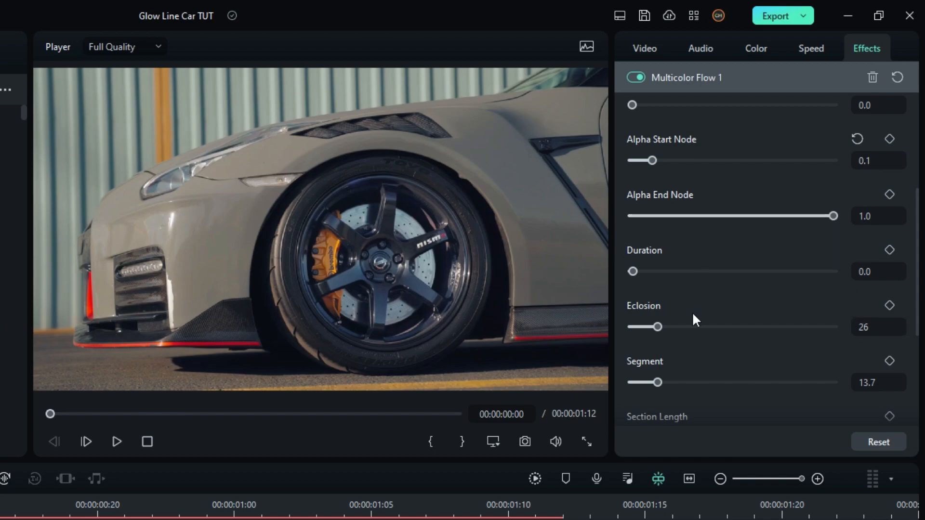
scroll("down", 3)
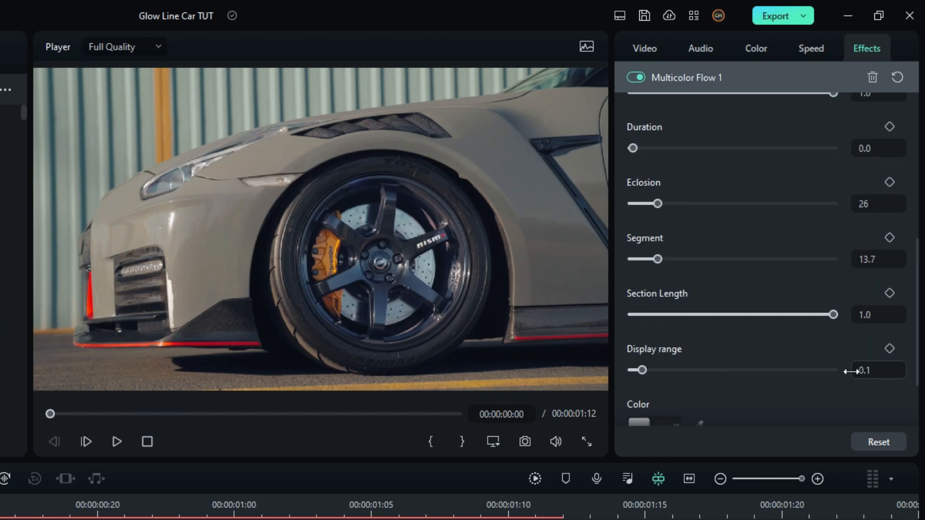
left_click_drag(640, 370, 672, 370)
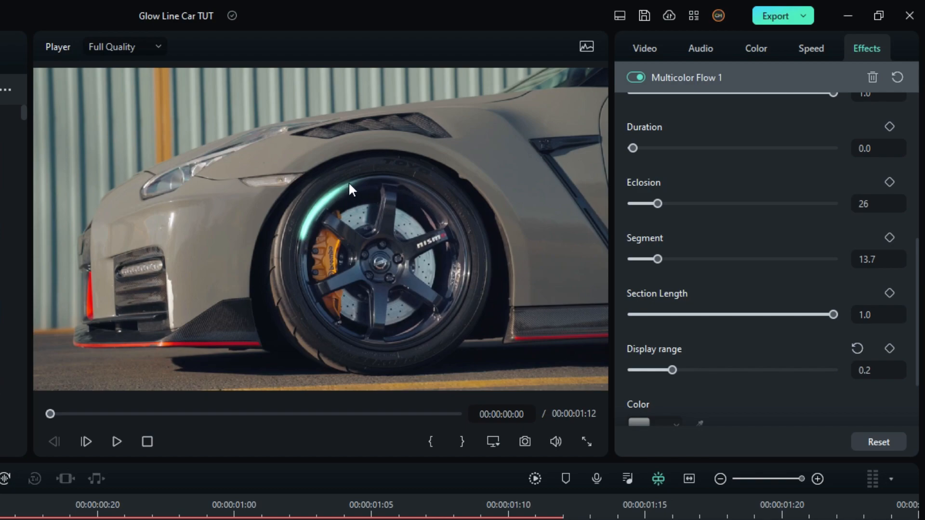
scroll("down", 3)
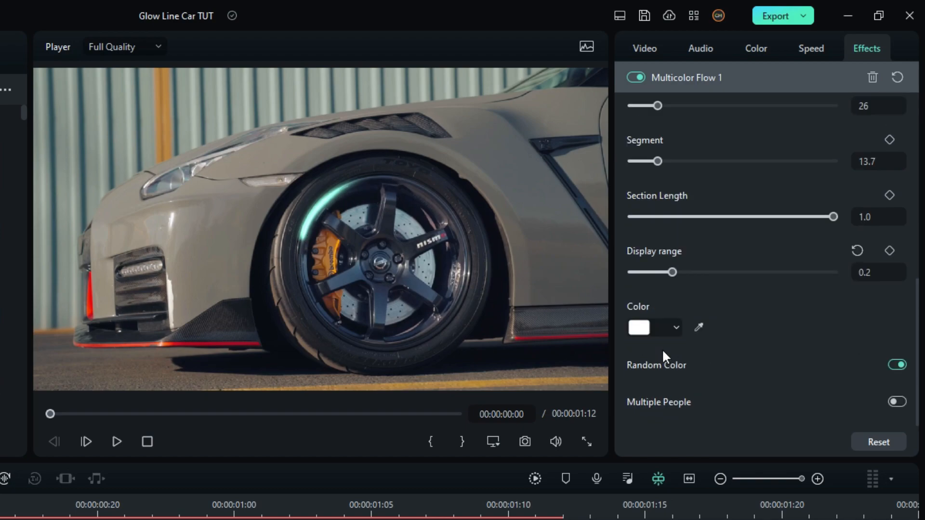
left_click(896, 365)
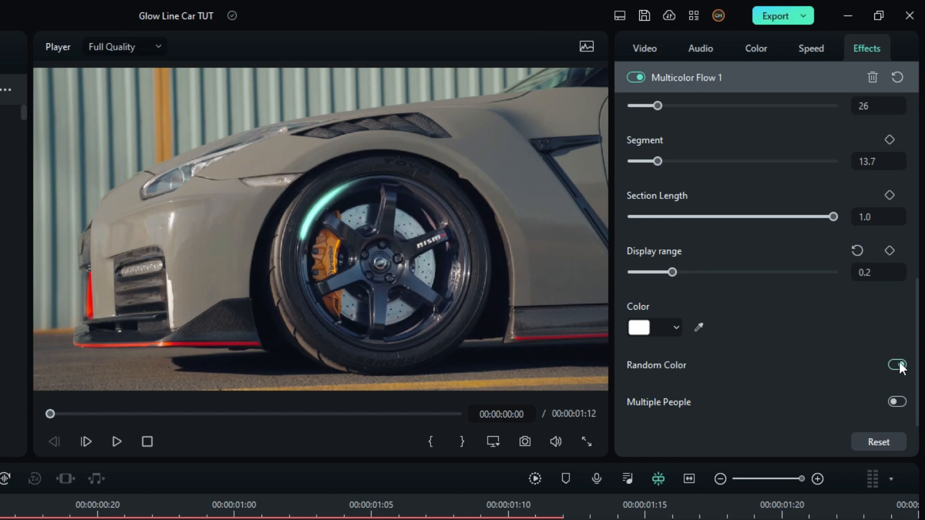
left_click(654, 328)
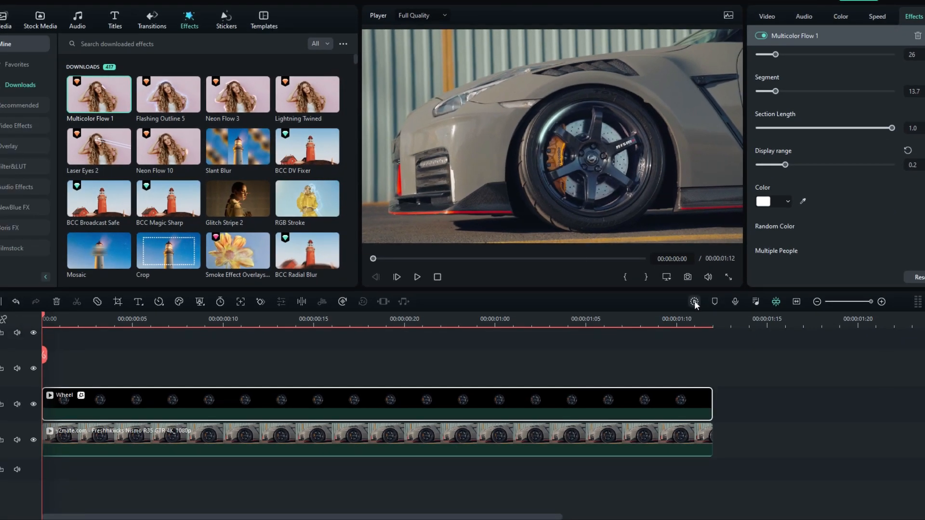
left_click(416, 276)
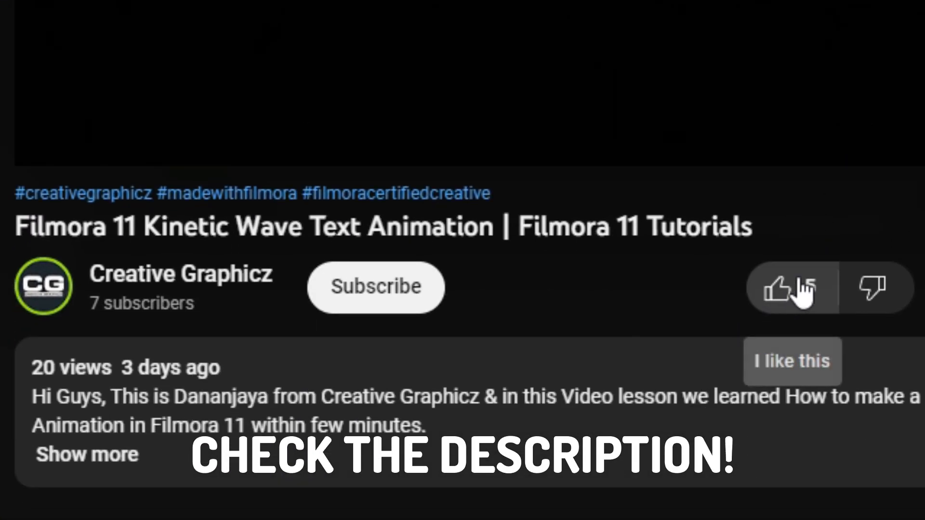
Like the video, subscribe to the channel, and draft the comment 'Cool Tutorials Bro...'
left_click(790, 288)
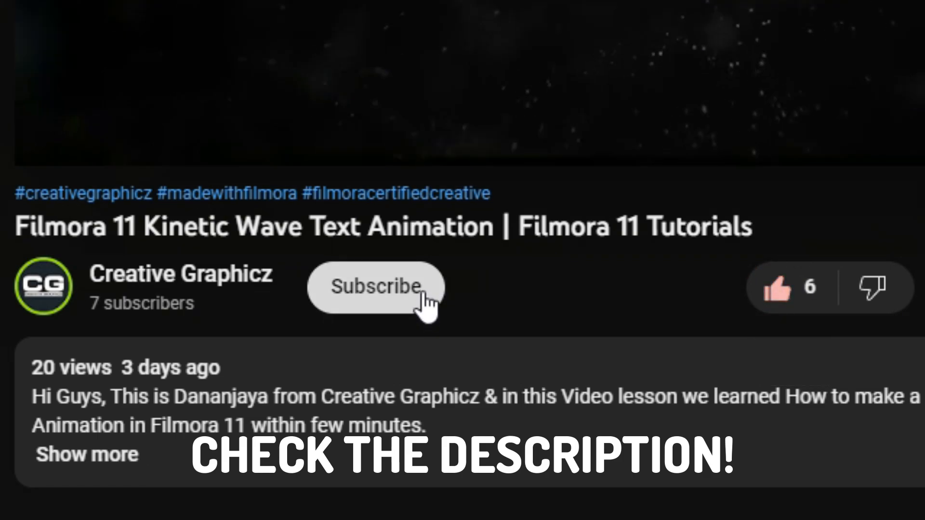
left_click(374, 287)
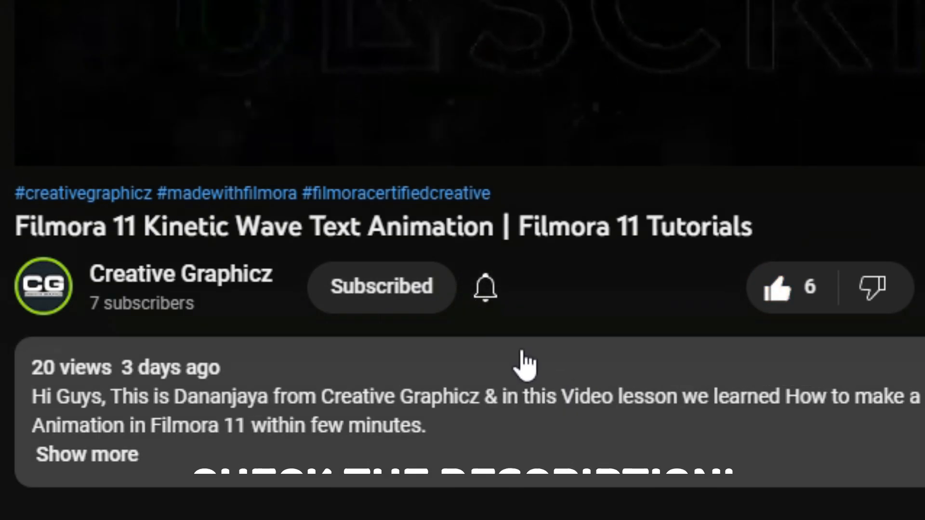
type("Cool")
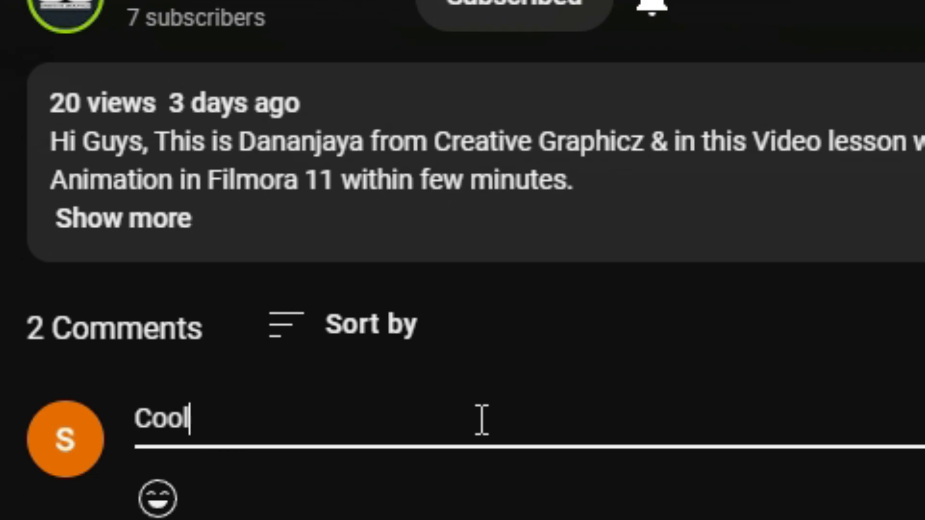
type("Tutorials Bro...")
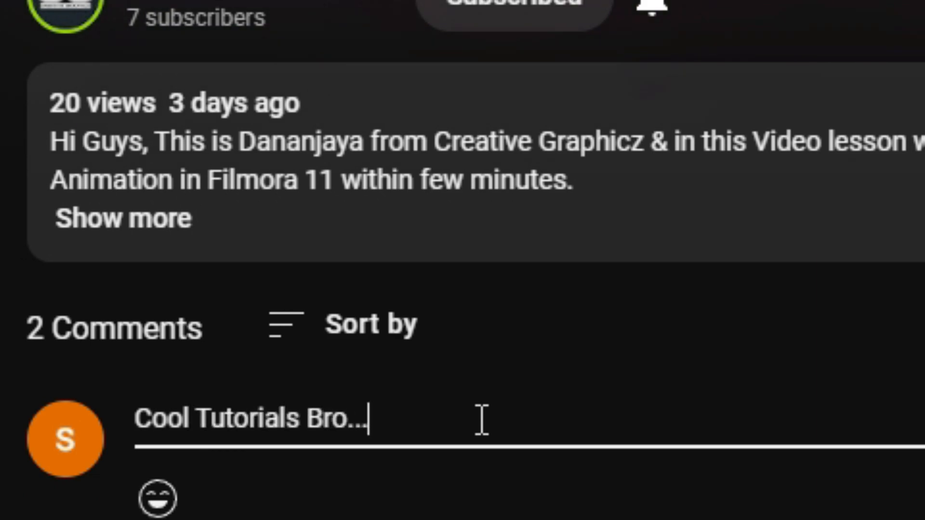